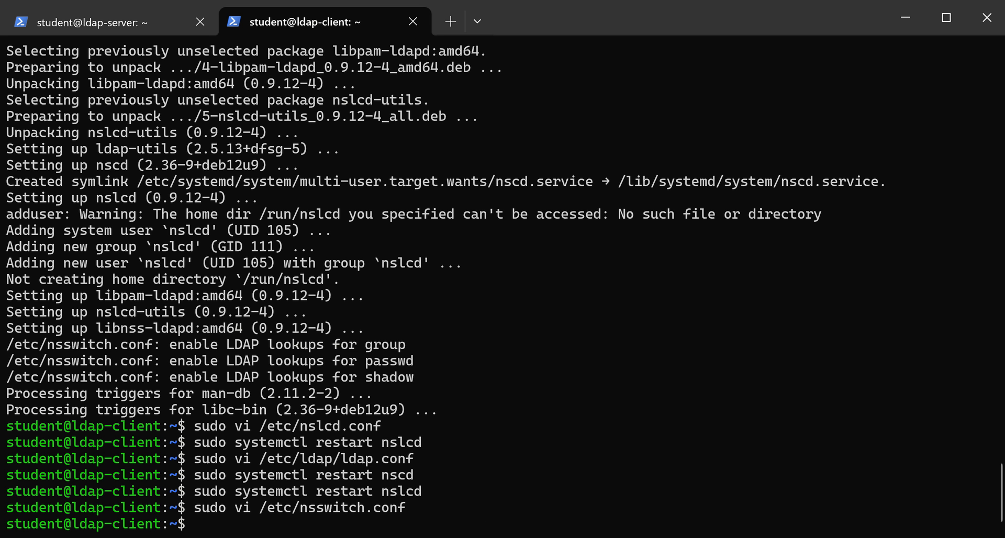
mouse_move(332, 525)
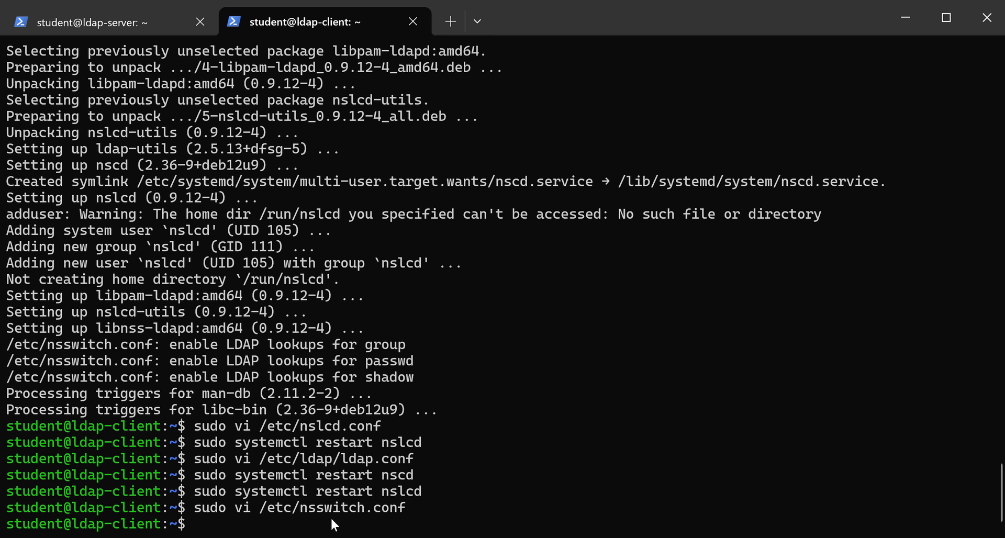
Edit /etc/pam.d/common-auth in vi, inserting the pam_ldap.so auth line with success=1 default=ignore use_first_pass.
text(sudo vi /etc/pam.d/common-auth)
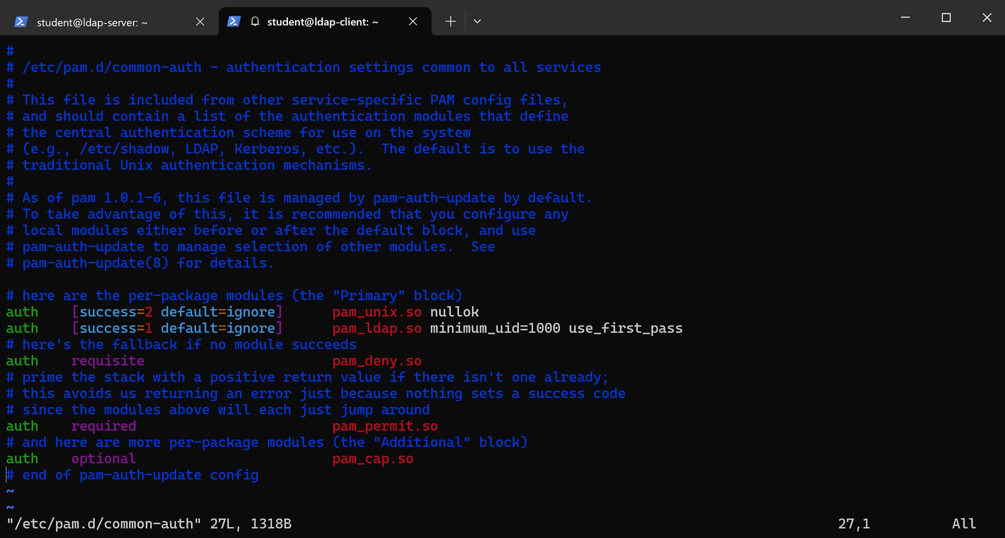
key(a)
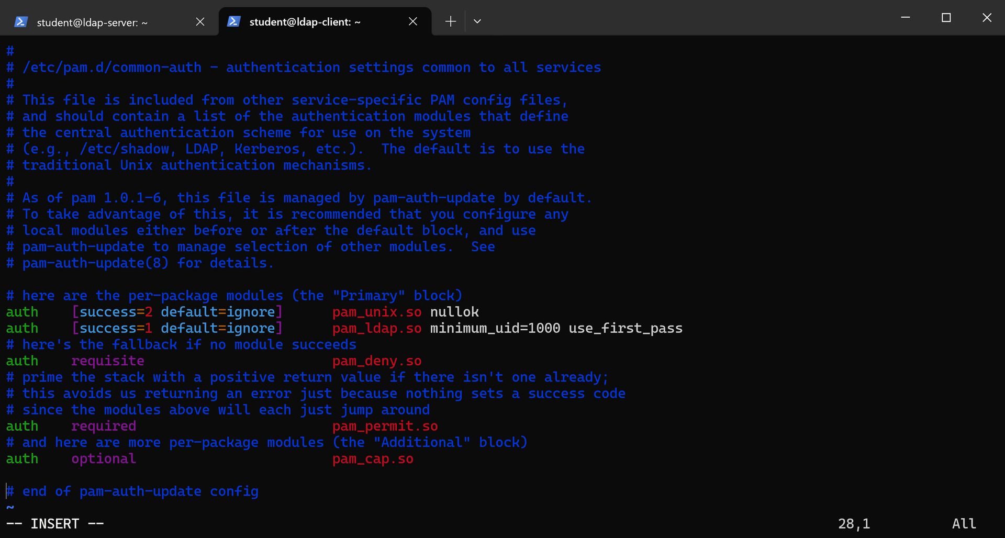
key(Up)
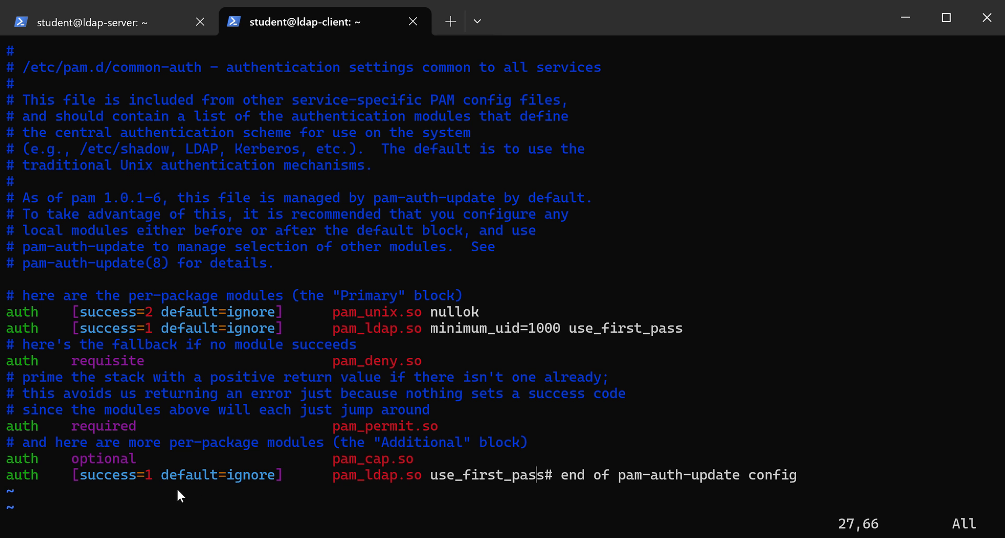
mouse_move(251, 491)
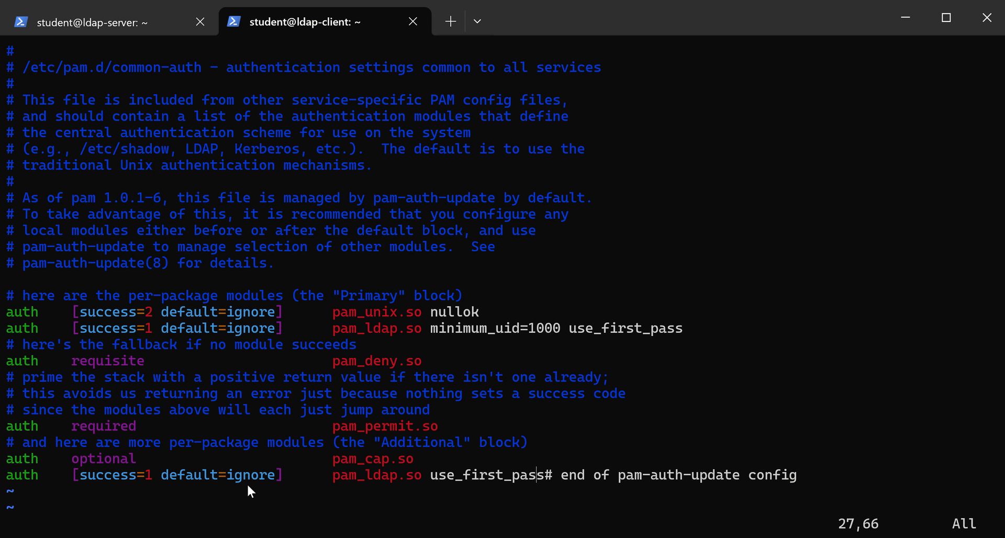
mouse_move(415, 488)
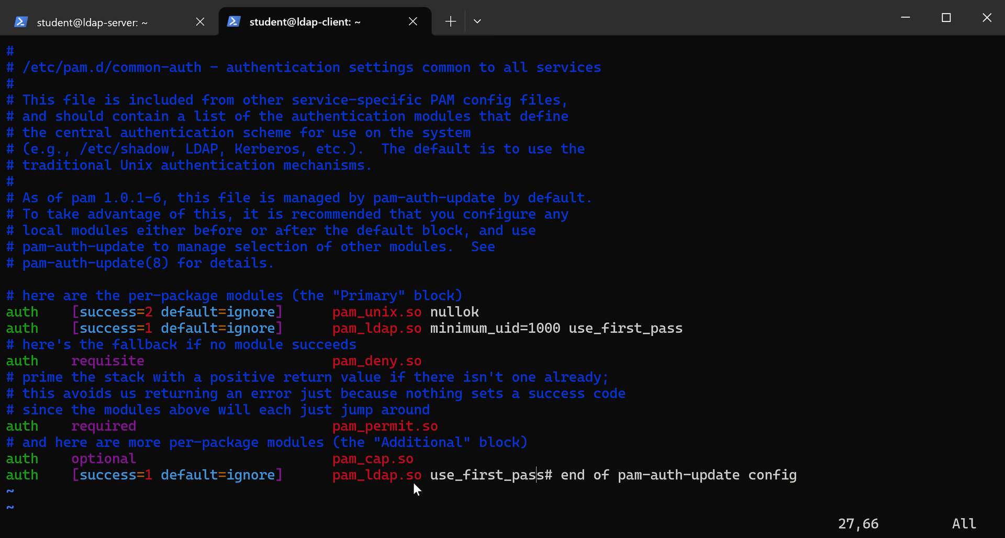
mouse_move(561, 361)
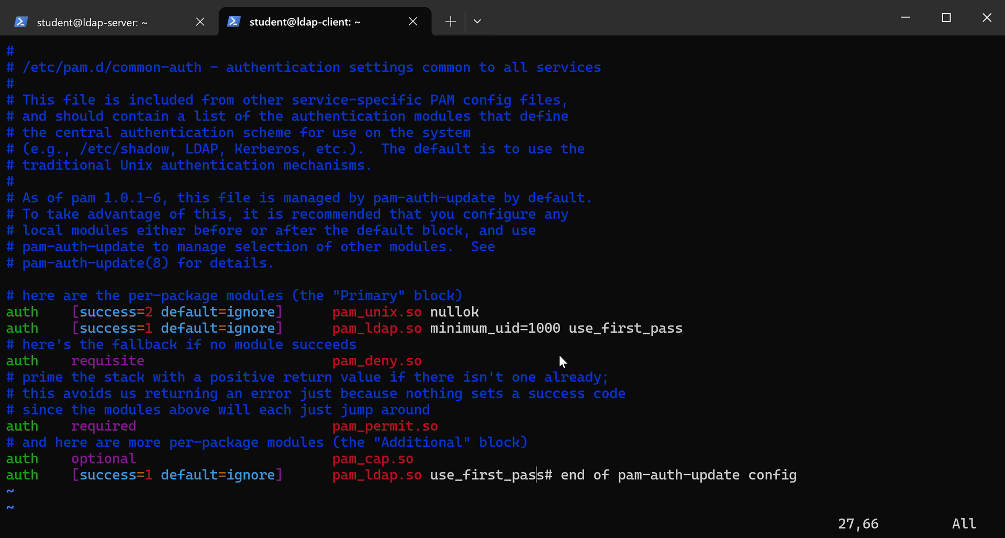
mouse_move(566, 477)
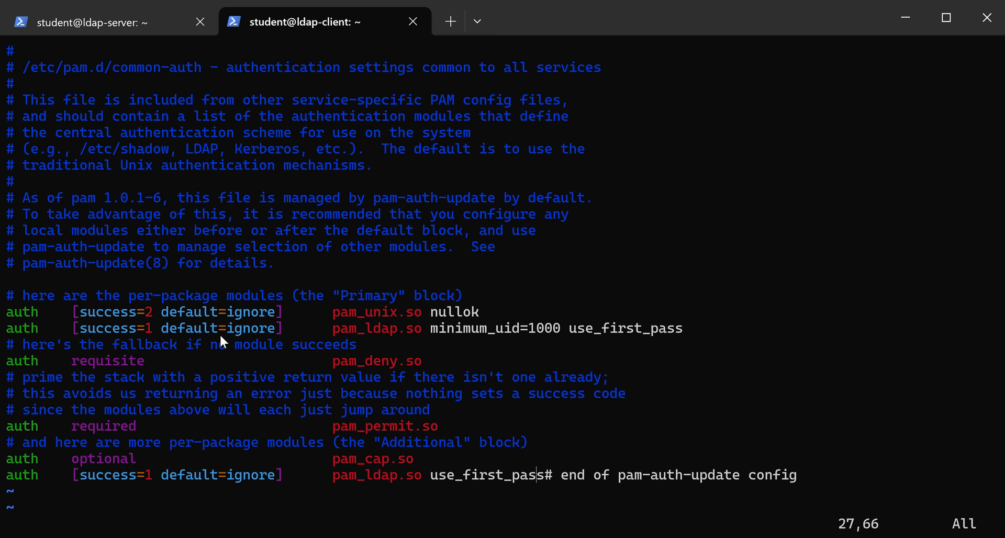
mouse_move(258, 344)
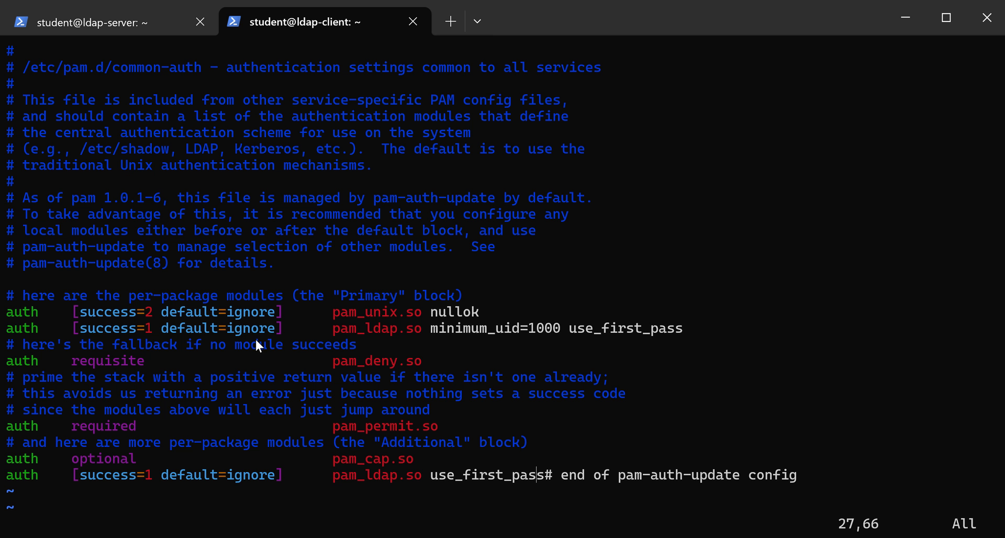
mouse_move(508, 330)
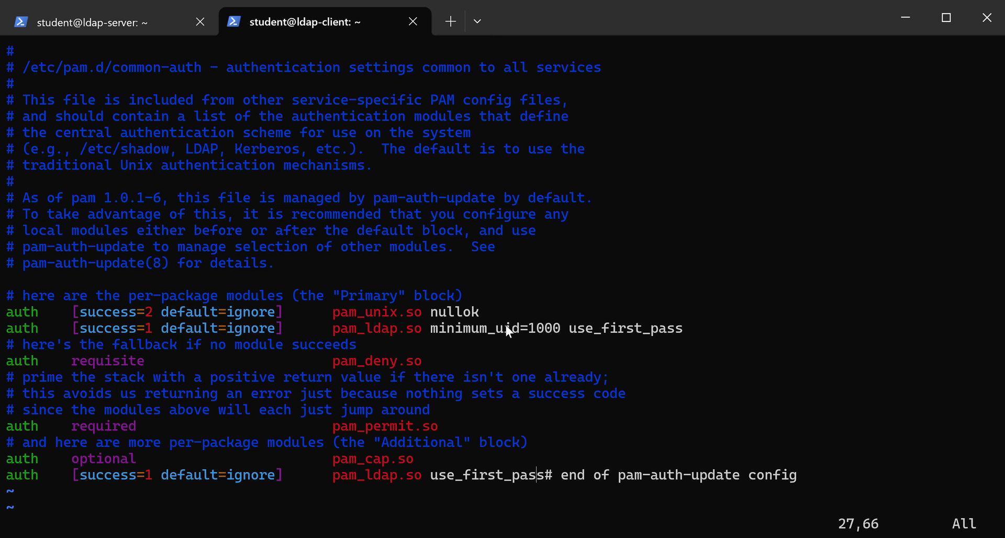
key(v)
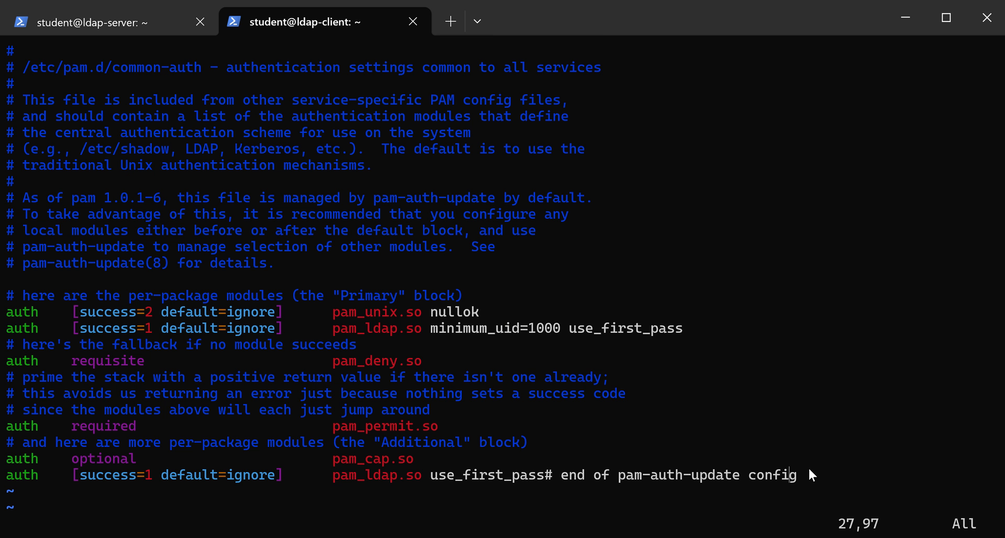
mouse_move(703, 488)
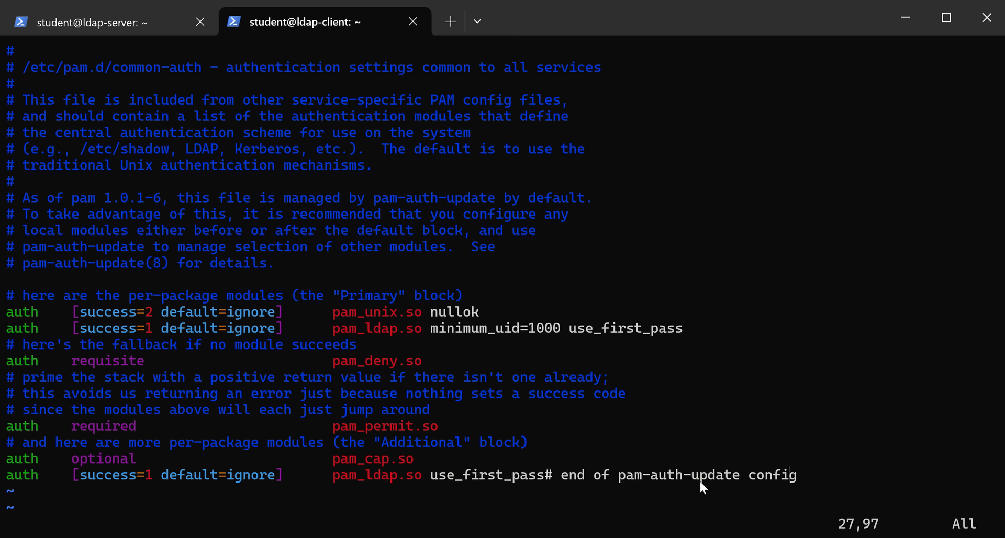
mouse_move(808, 480)
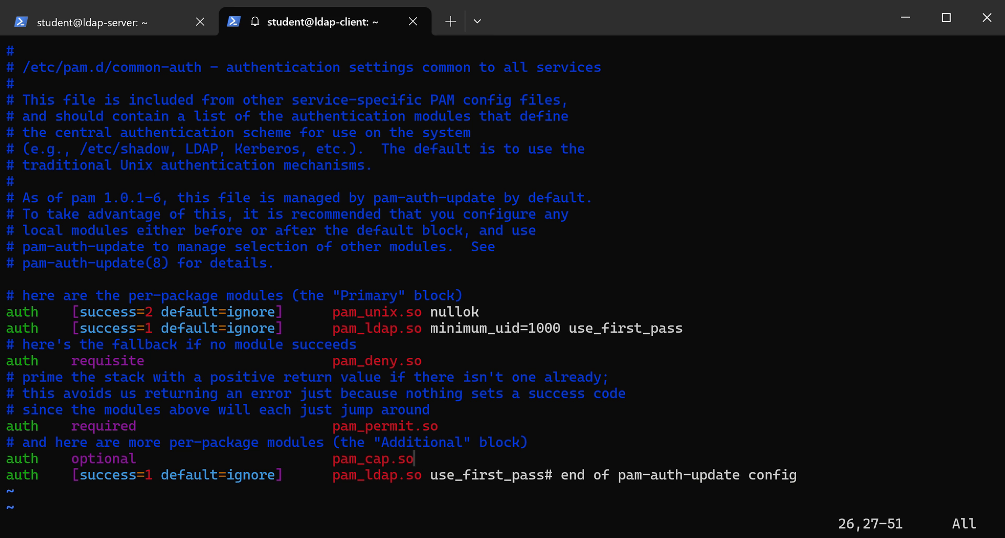
Quit vi without saving, list /home and /etc/skel, and paste the mkdir -p commands for the six skel folders.
text(:q!)
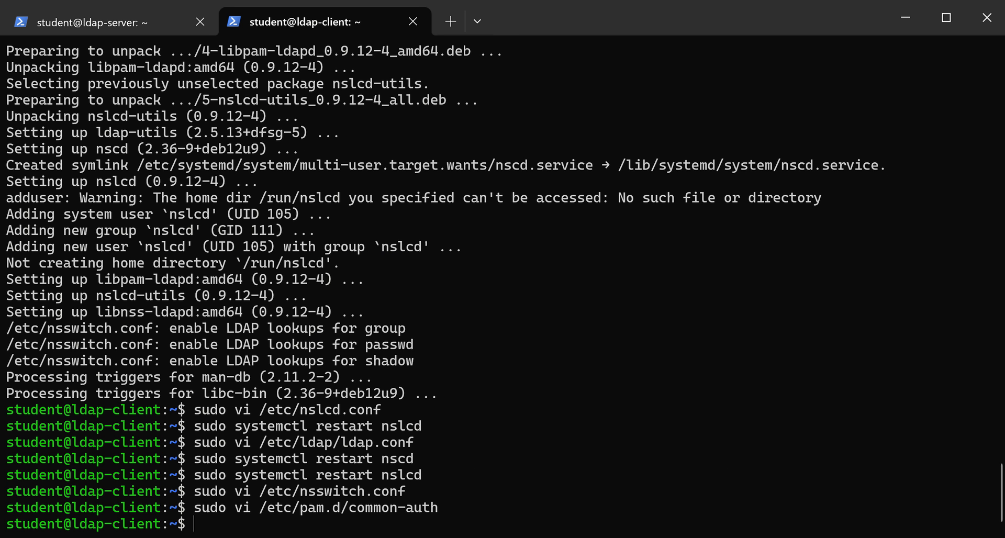
text(ls /home)
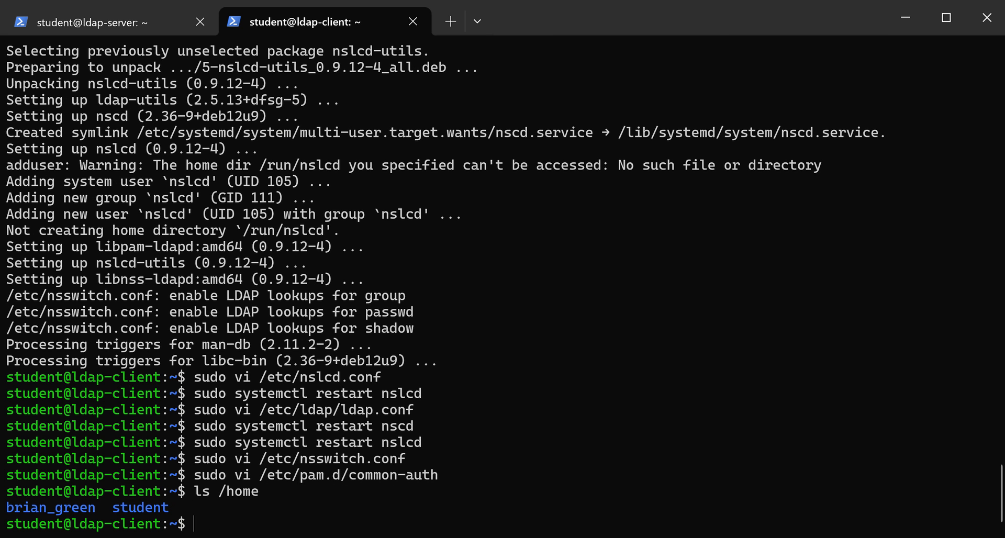
text(ls)
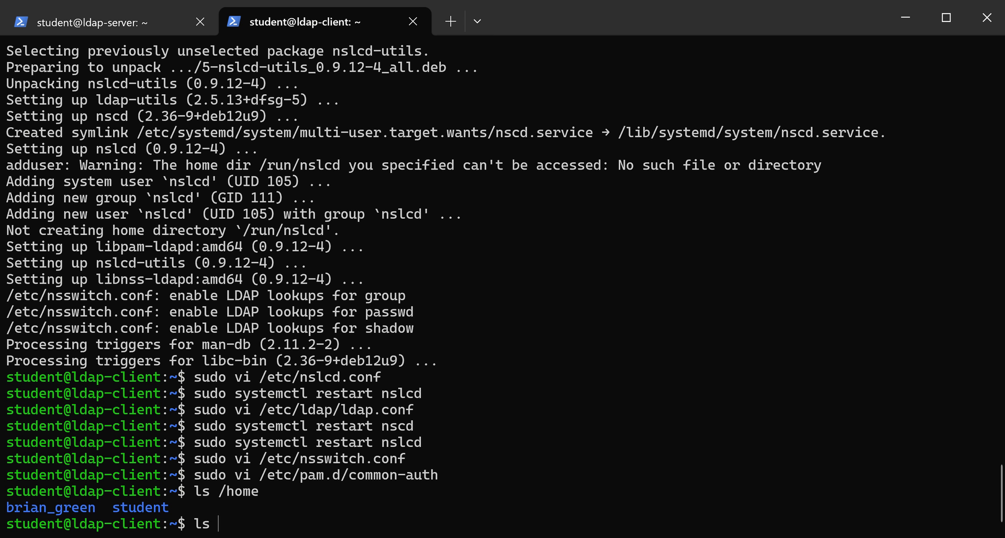
text(/etc/skel)
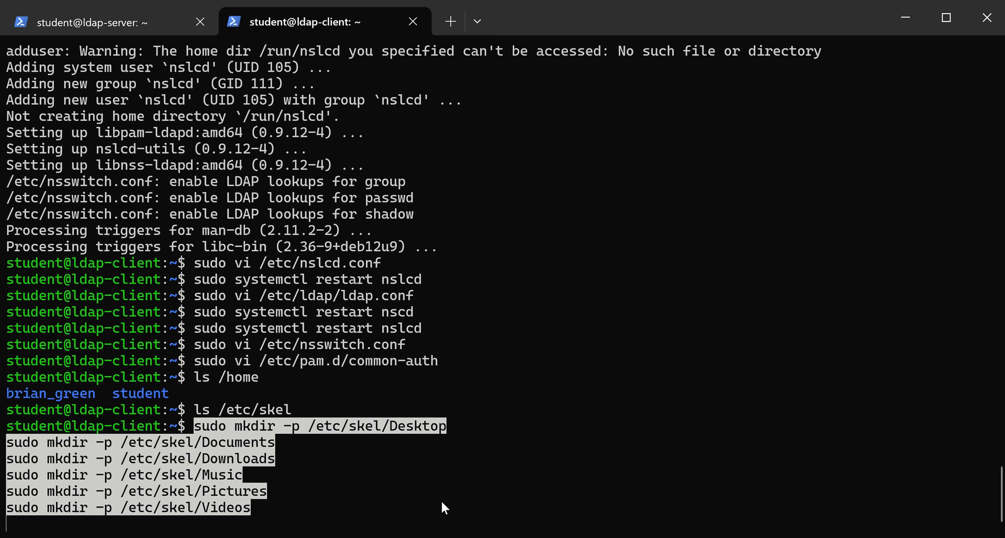
Run the mkdir commands for the /etc/skel folders and echo the welcome message into Documents/README.txt via tee.
key(Return)
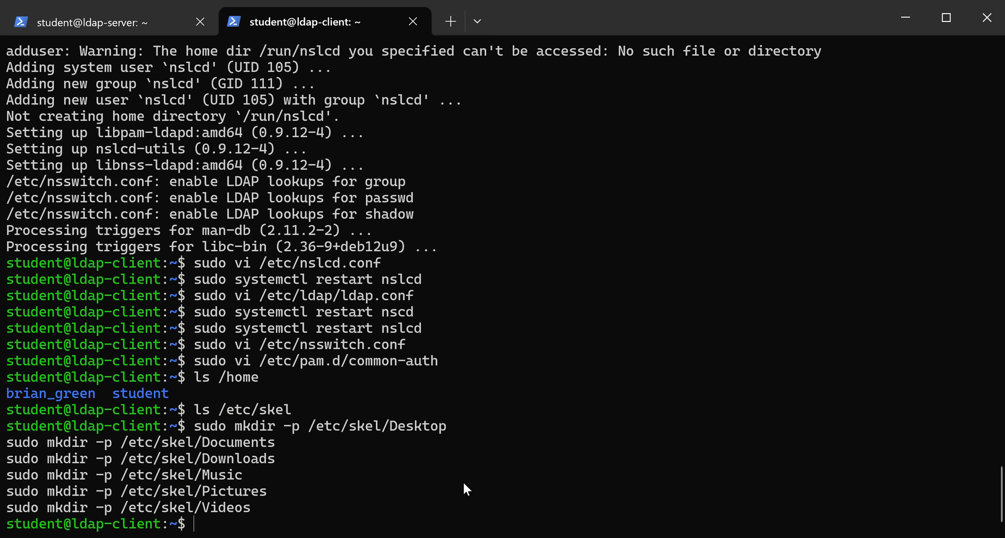
text(sudo mkdir -p /etc/skel/Downloads)
text(ls /etc/skel)
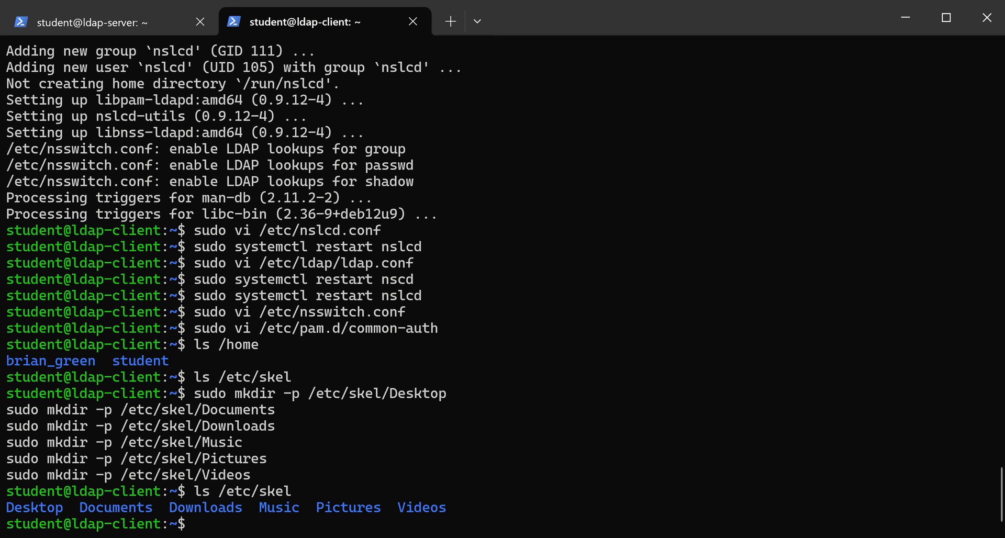
text(echo "Welcome to your new account! This is your Documents folder." | sudo tee /etc/skel/Documents/README.txt > /dev/null)
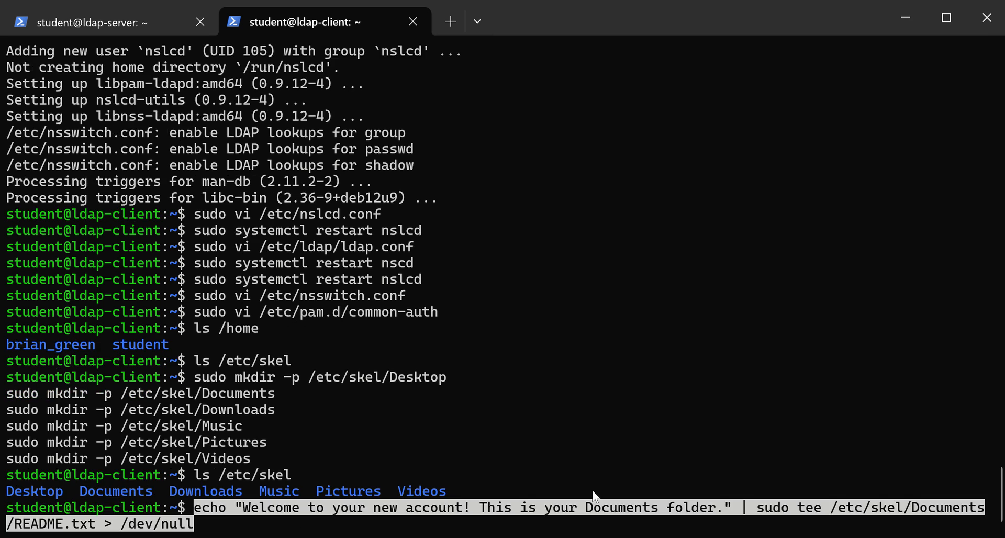
mouse_move(737, 399)
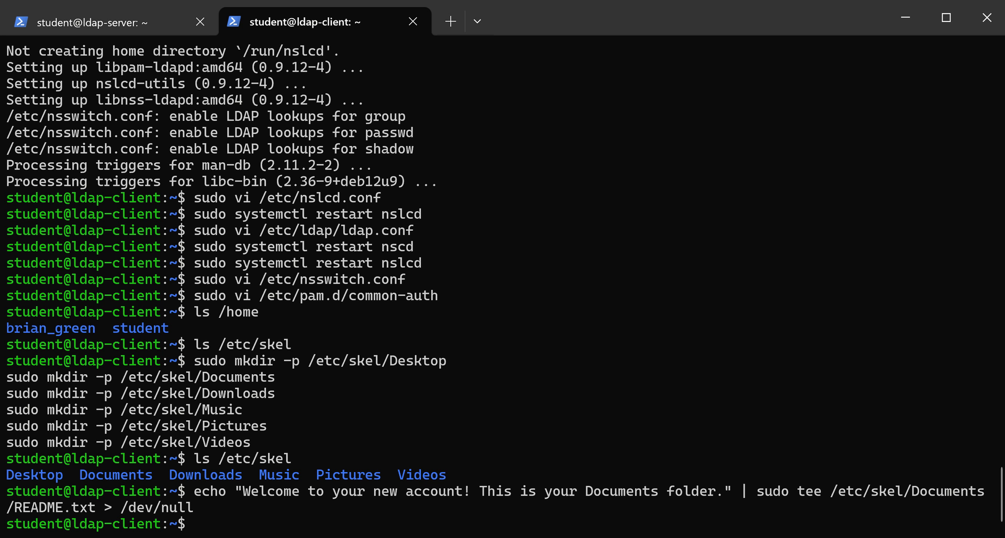
mouse_move(351, 507)
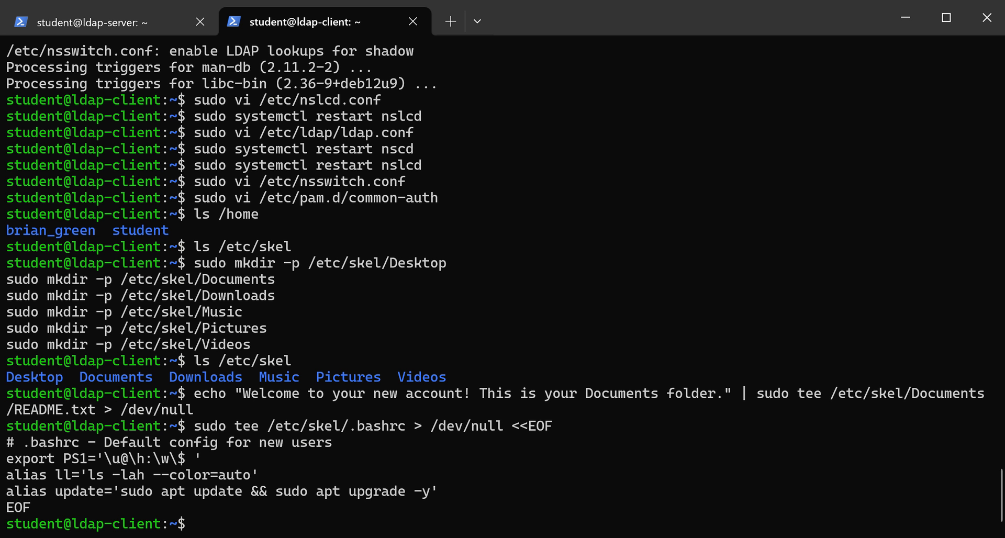
mouse_move(349, 523)
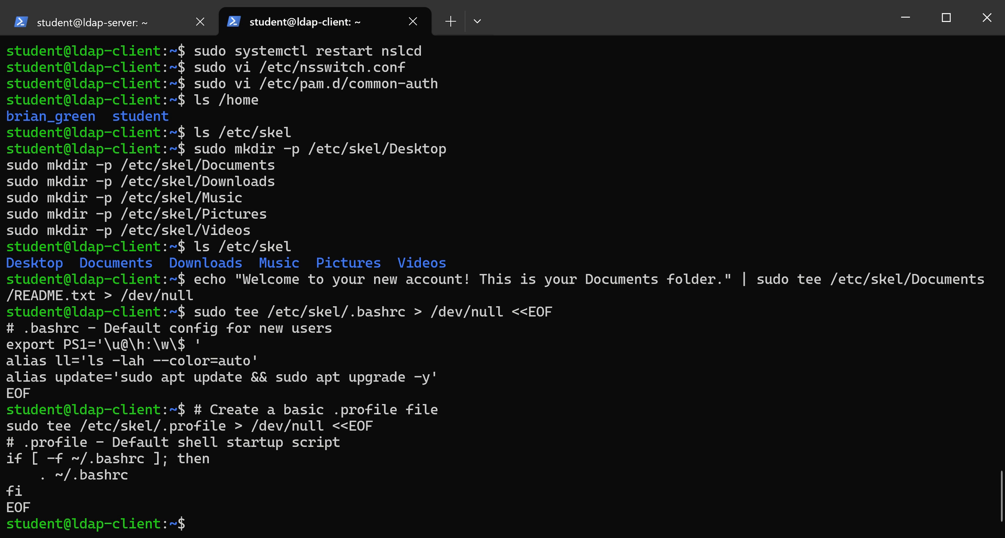
mouse_move(392, 509)
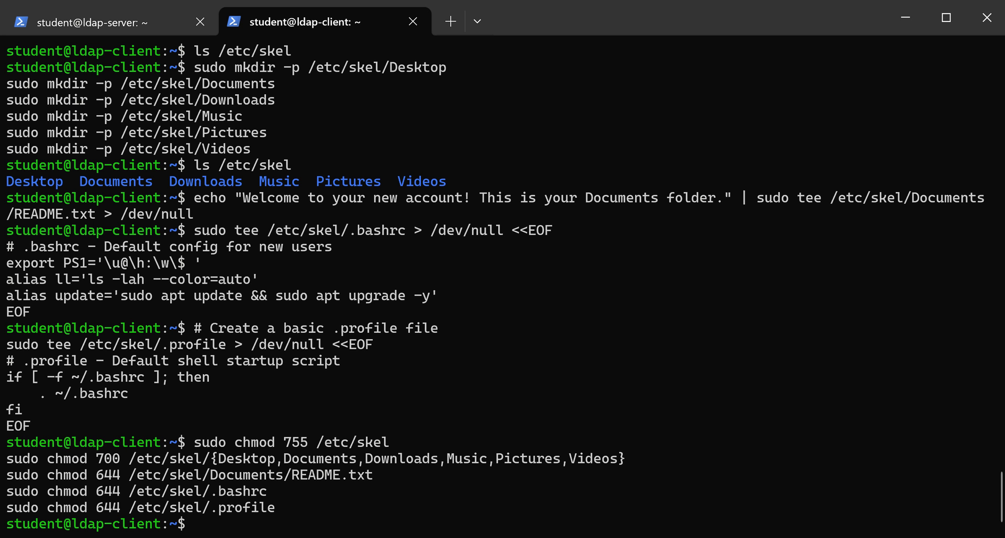
mouse_move(479, 498)
text(sudo ls -lR /etc/skel)
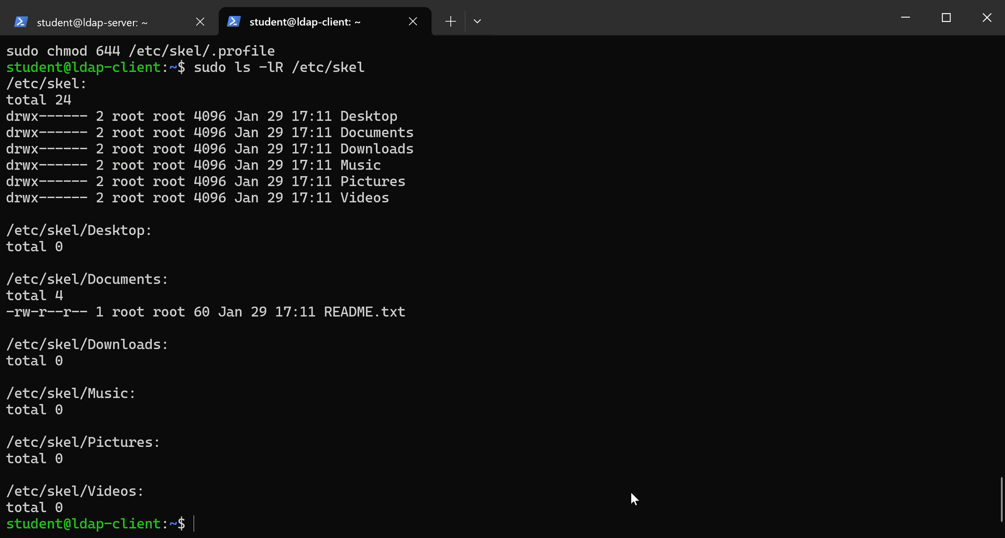
mouse_move(776, 482)
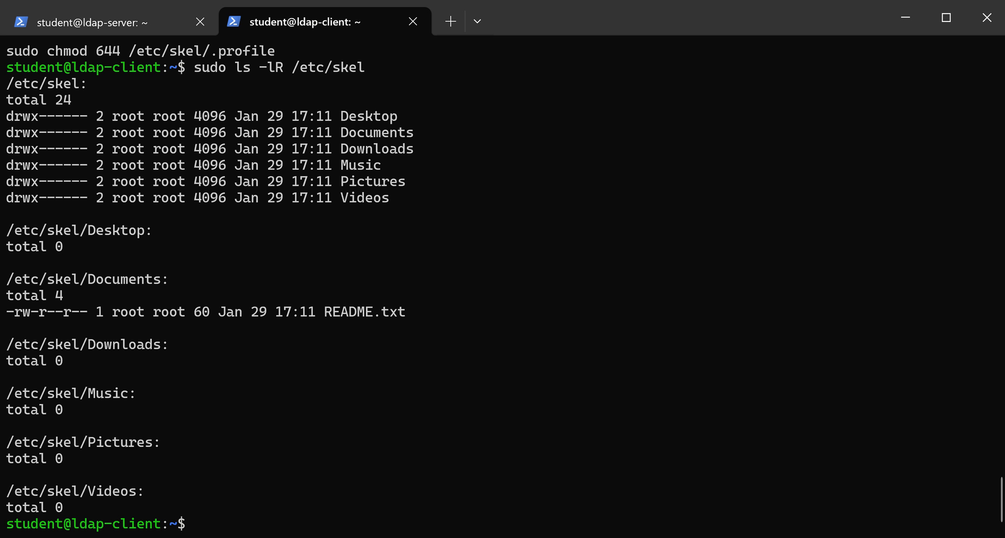
Open /etc/pam.d/common-session in vi after reviewing the recursive /etc/skel listing.
text(sudo vi /etc/pam.d/common-session)
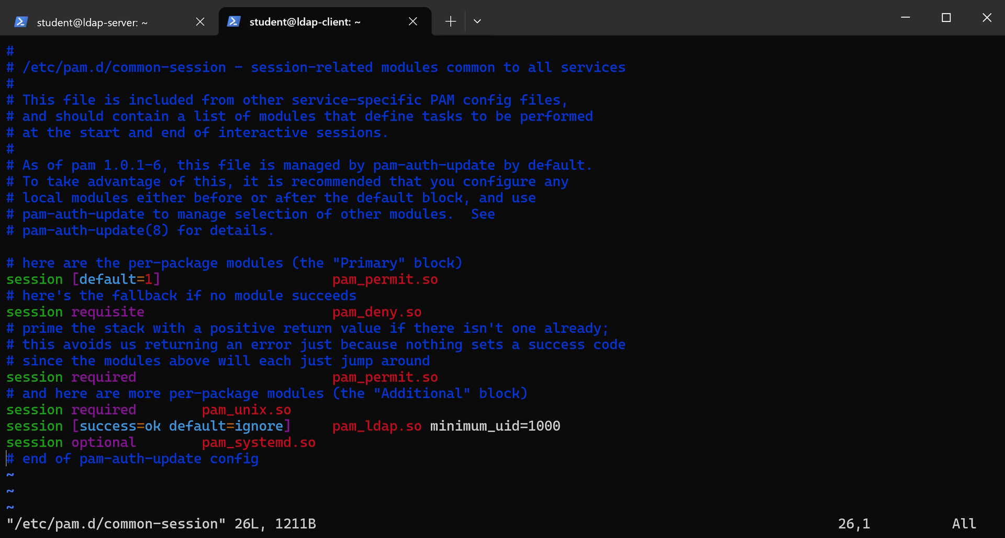
Insert the pam_mkhomedir.so session line with skel=/etc/skel/ umask=077, save, and restart nscd and nslcd.
key(i)
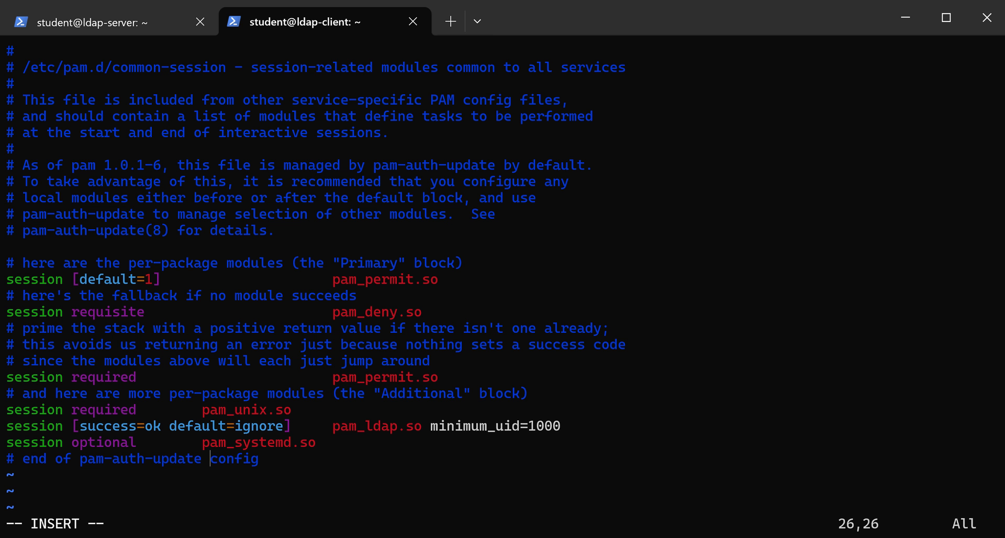
key(Enter)
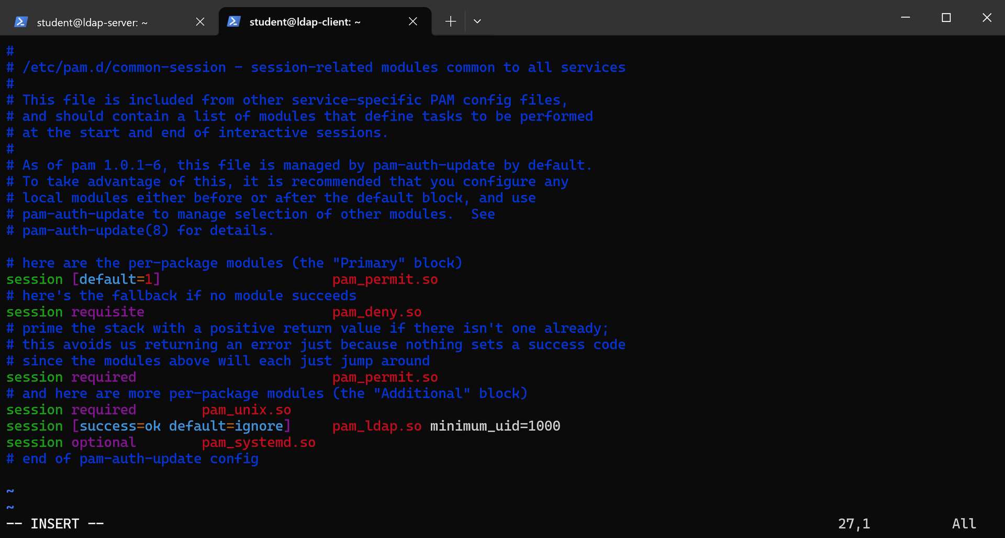
mouse_move(382, 434)
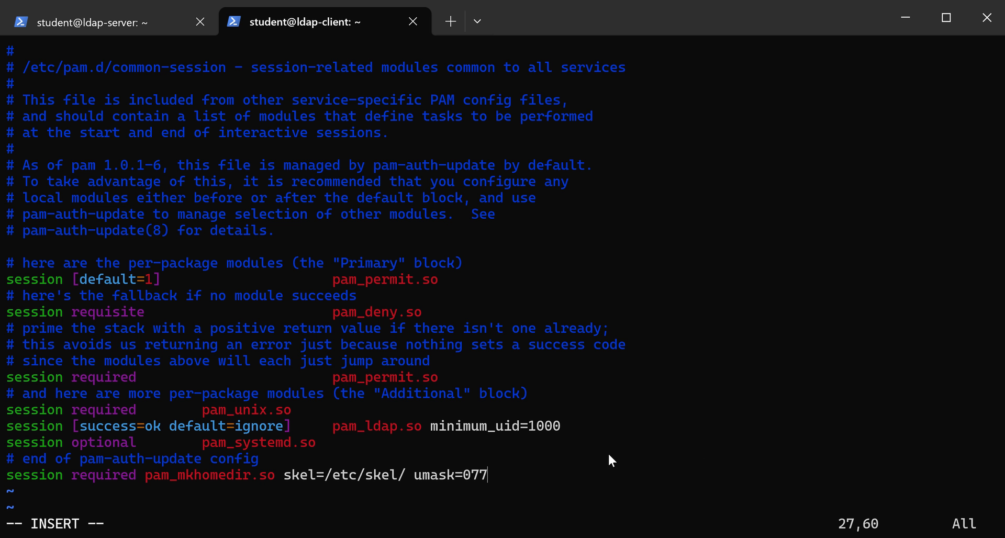
mouse_move(734, 455)
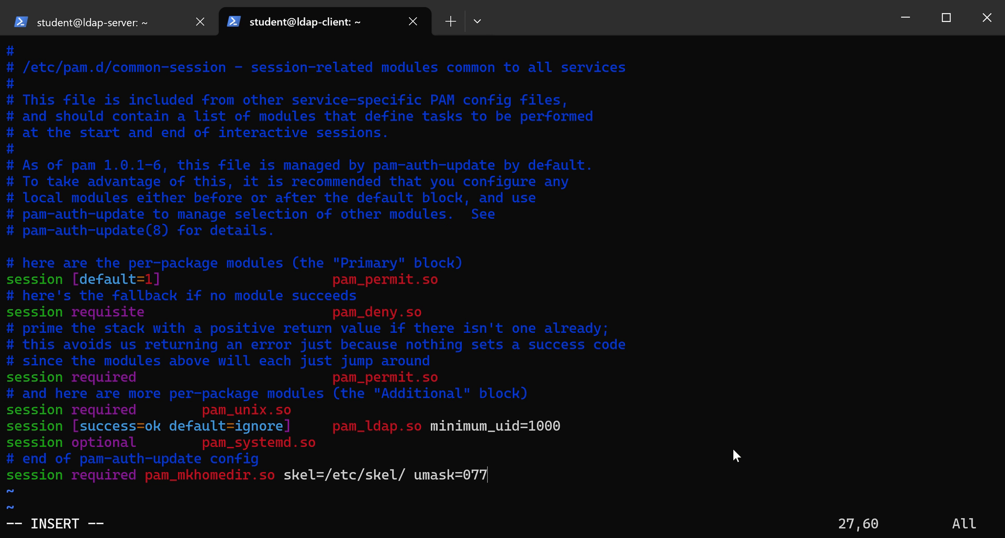
key(Left)
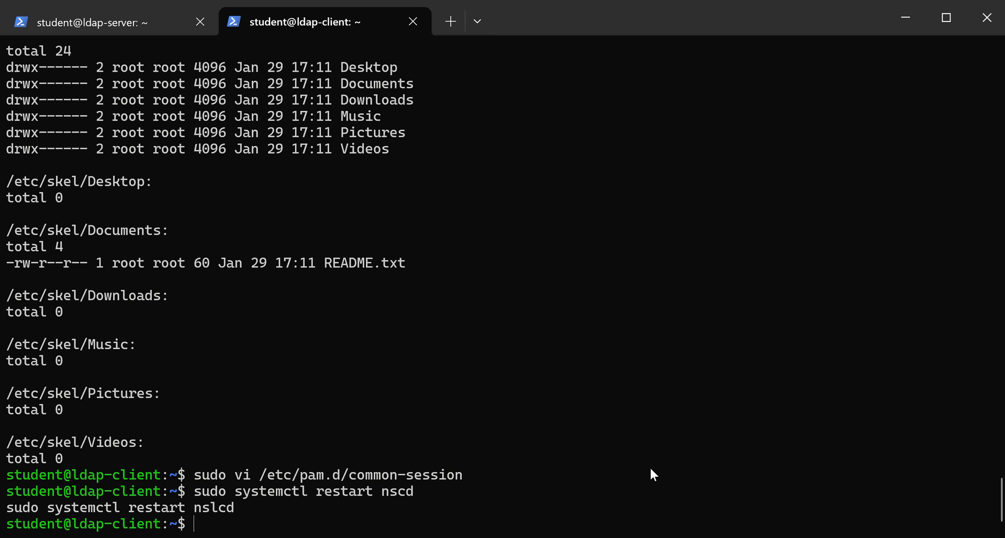
text(sudo systemctl restart nslcd)
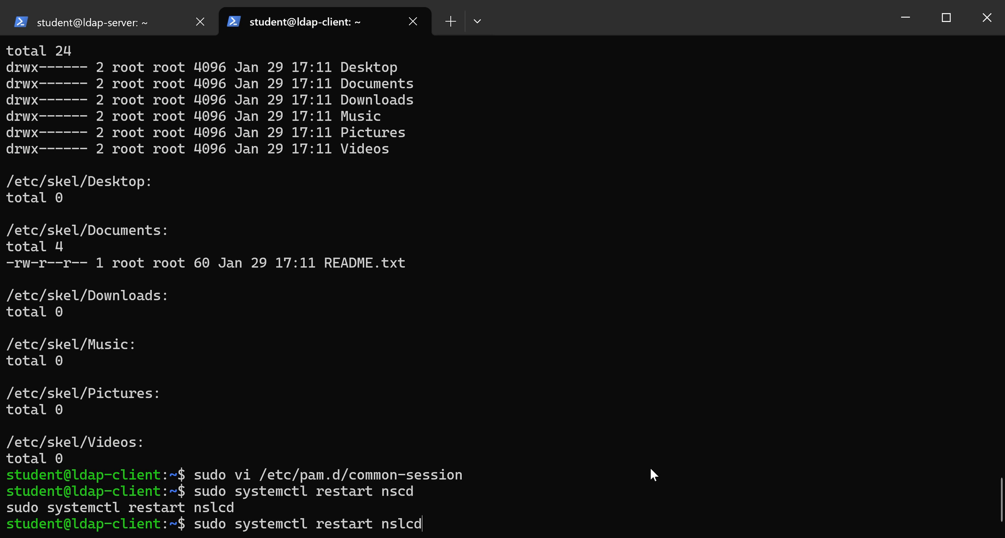